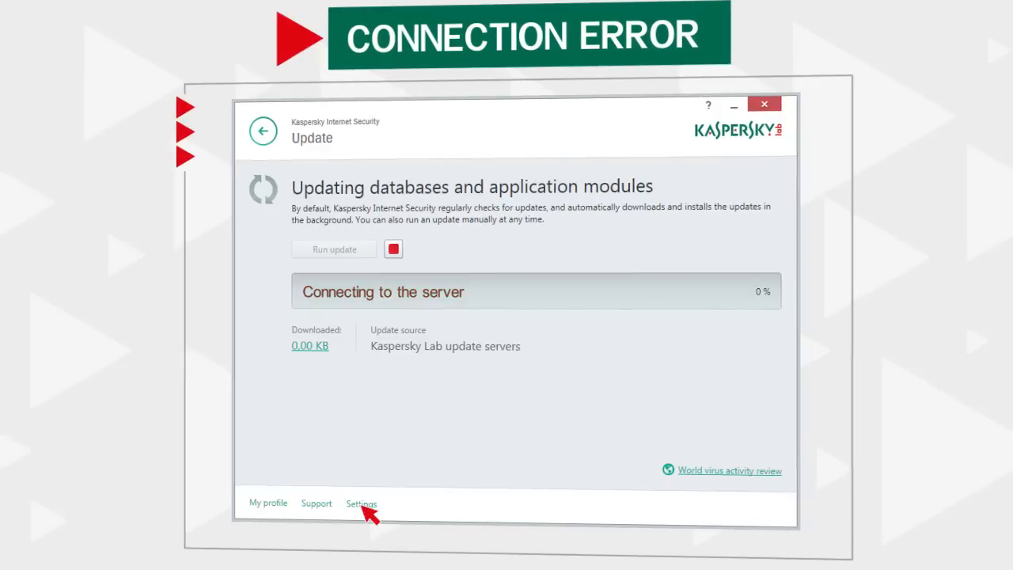
Choose 'Do not use proxy server' in Network proxy settings, save, and run the database update
click(360, 503)
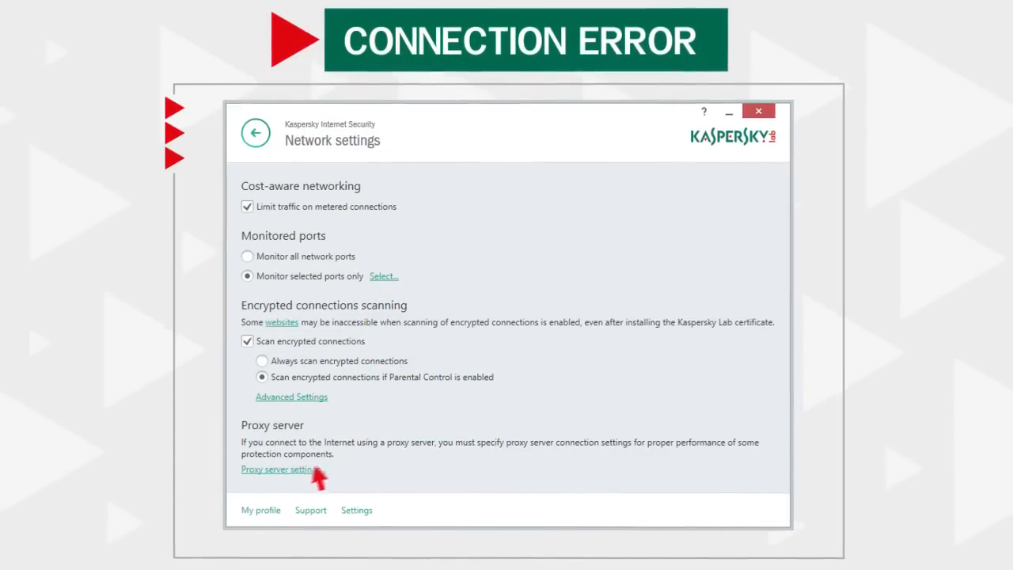
click(279, 472)
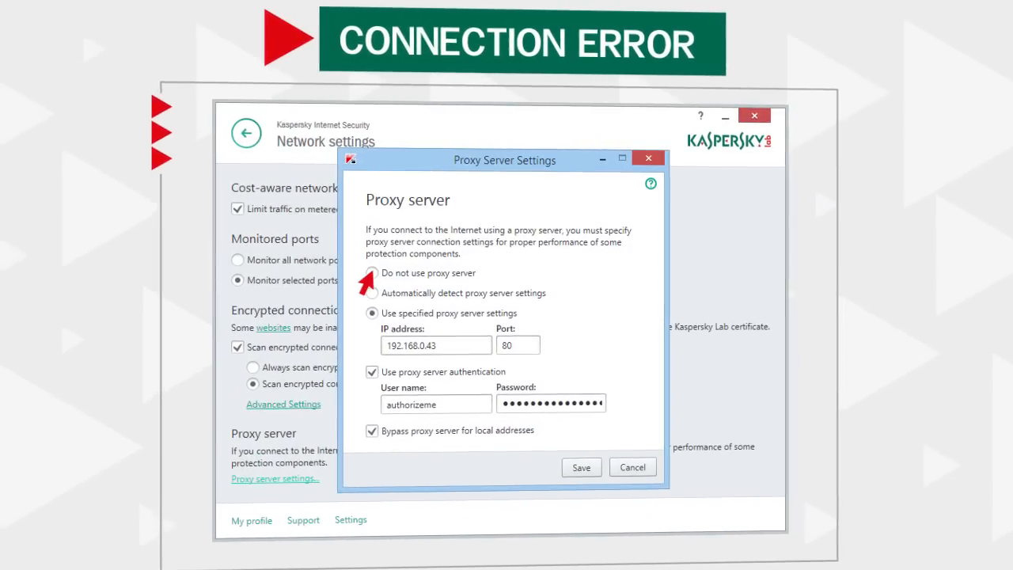
click(367, 272)
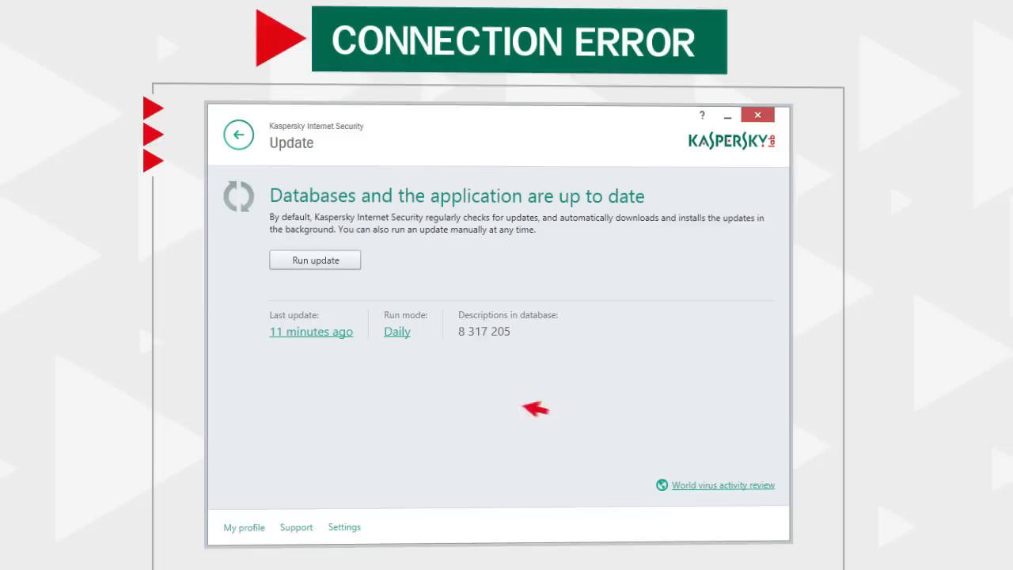
click(314, 259)
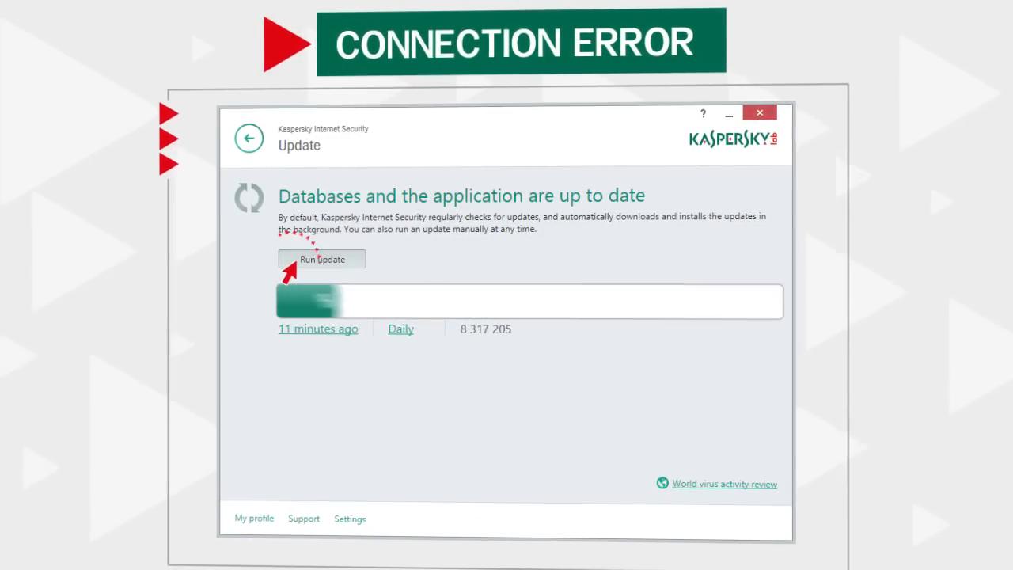